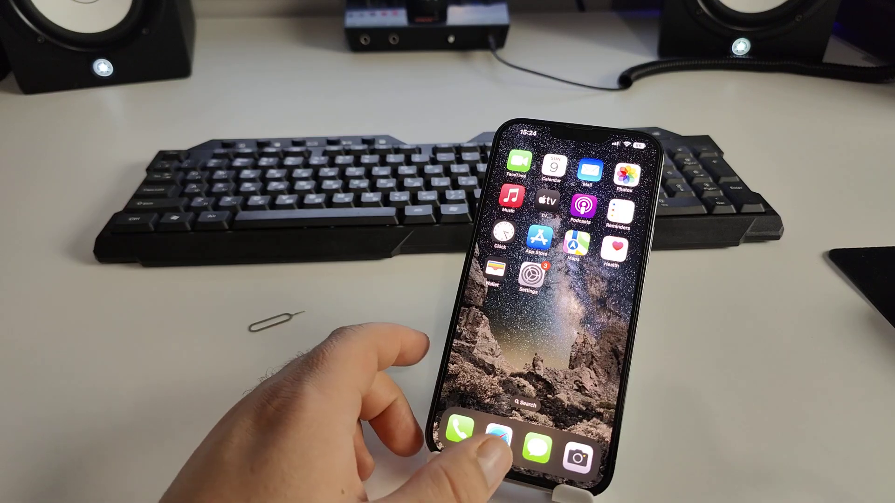
Step: Launch the Settings app from the home screen
{"action": "left_click", "coordinate": [536, 274]}
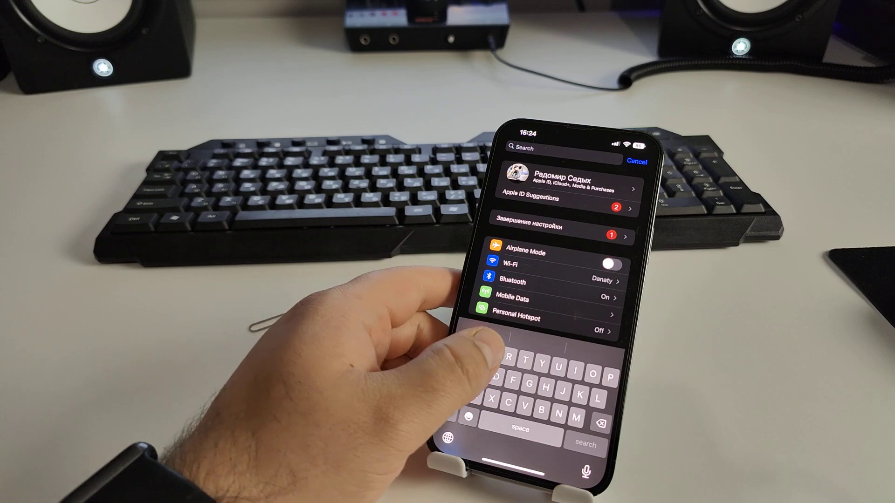
Step: Search Settings for 'Reset' and open the Transfer or Reset iPhone result
{"action": "type", "text": "Reset"}
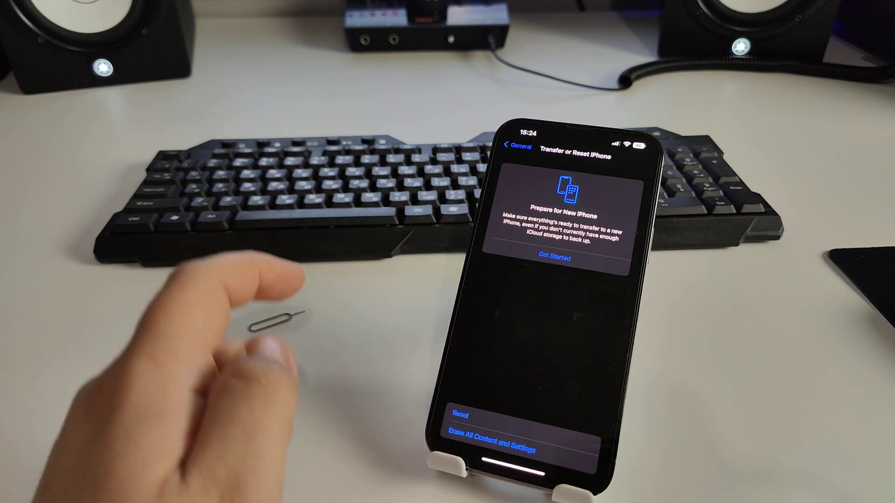
{"action": "left_click", "coordinate": [495, 444]}
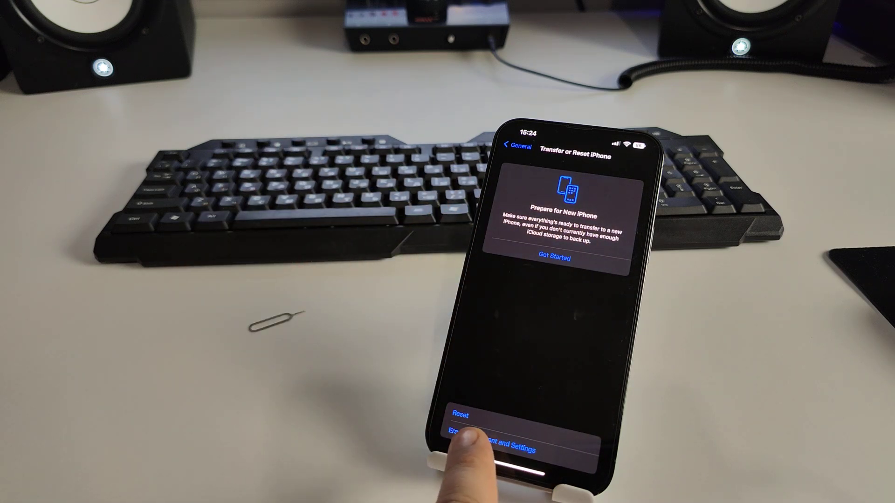
Step: Show the reset options and choose Reset Network Settings
{"action": "left_click", "coordinate": [462, 414]}
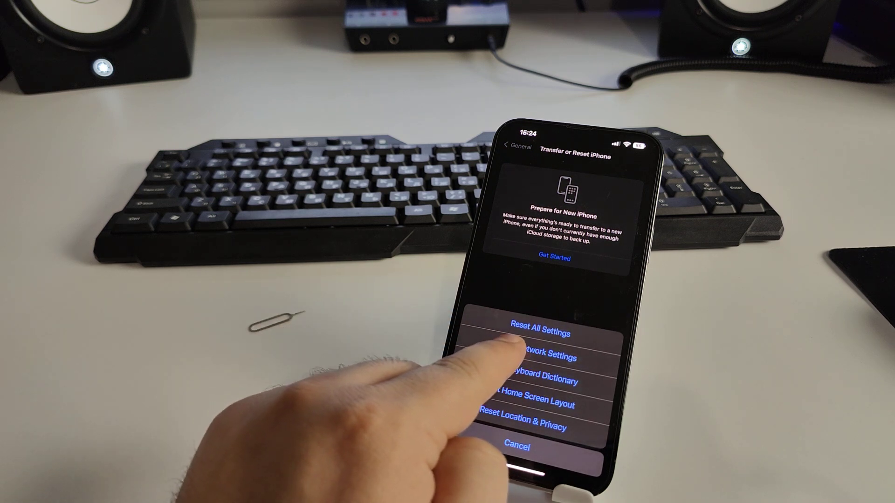
{"action": "left_click", "coordinate": [534, 333]}
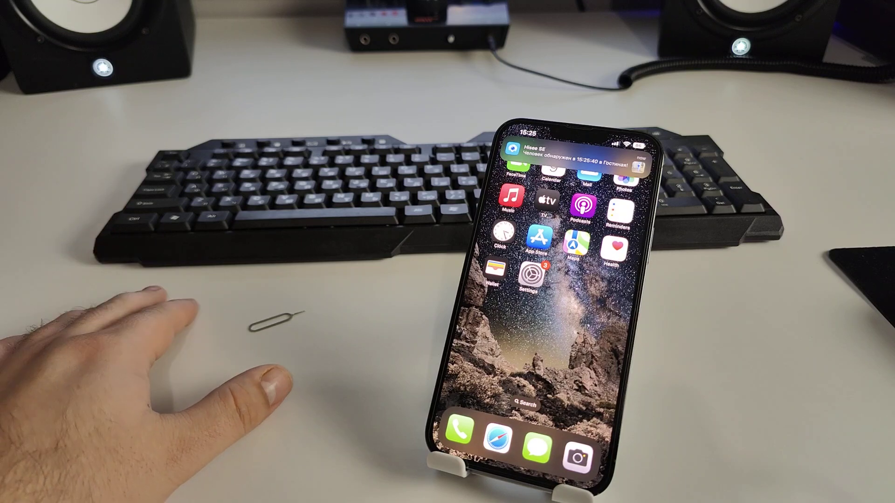
{"action": "mouse_move", "coordinate": [269, 320]}
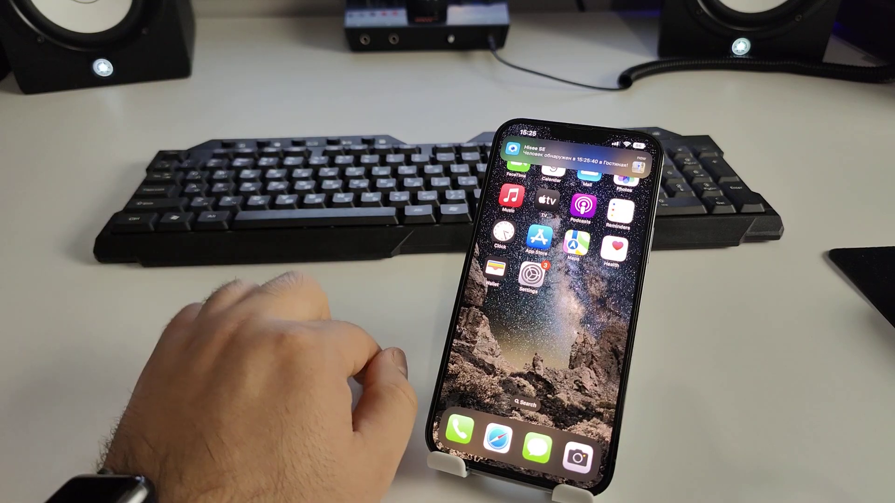